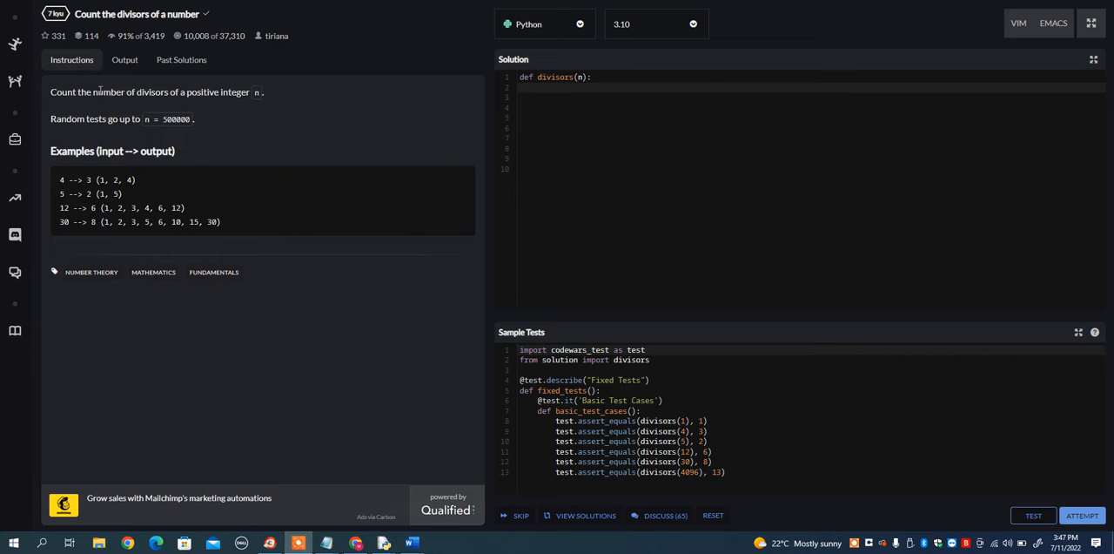
pyautogui.moveTo(253, 96)
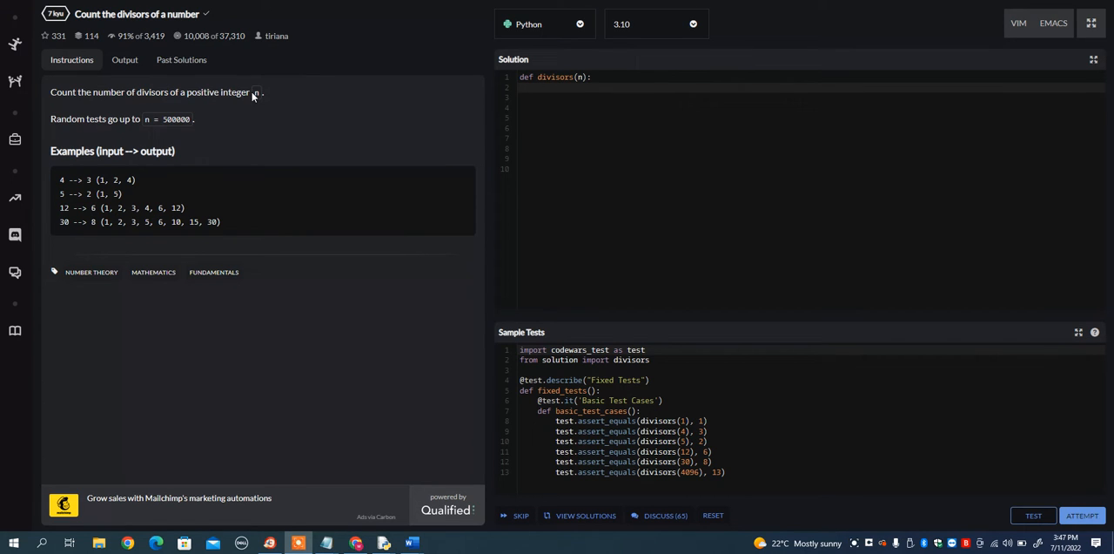
# Step: Place the cursor at the end of the divisors(n) def line in the Solution editor
pyautogui.doubleClick(255, 92)
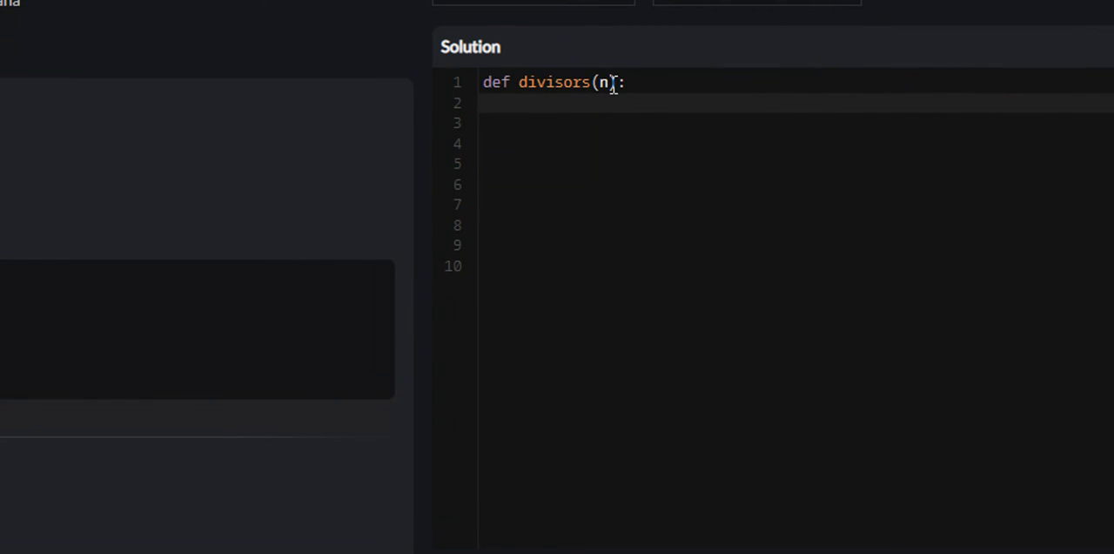
pyautogui.doubleClick(606, 83)
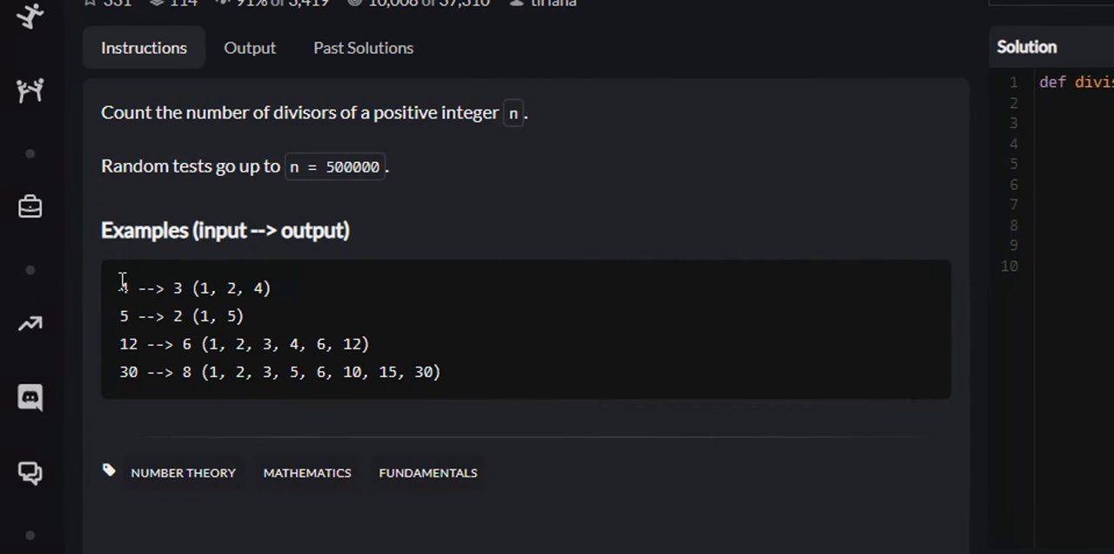
pyautogui.doubleClick(124, 287)
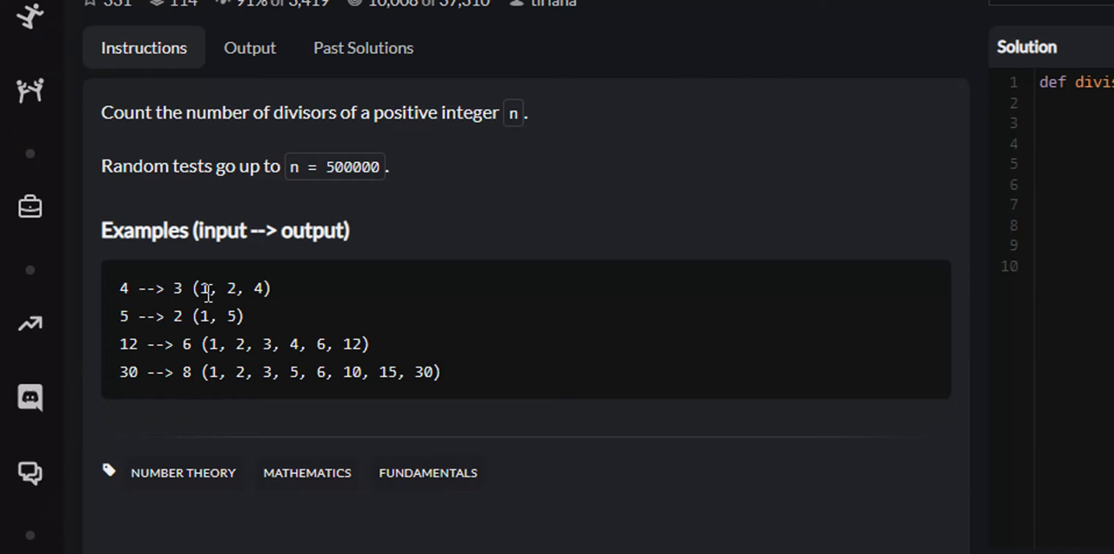
pyautogui.moveTo(201, 292)
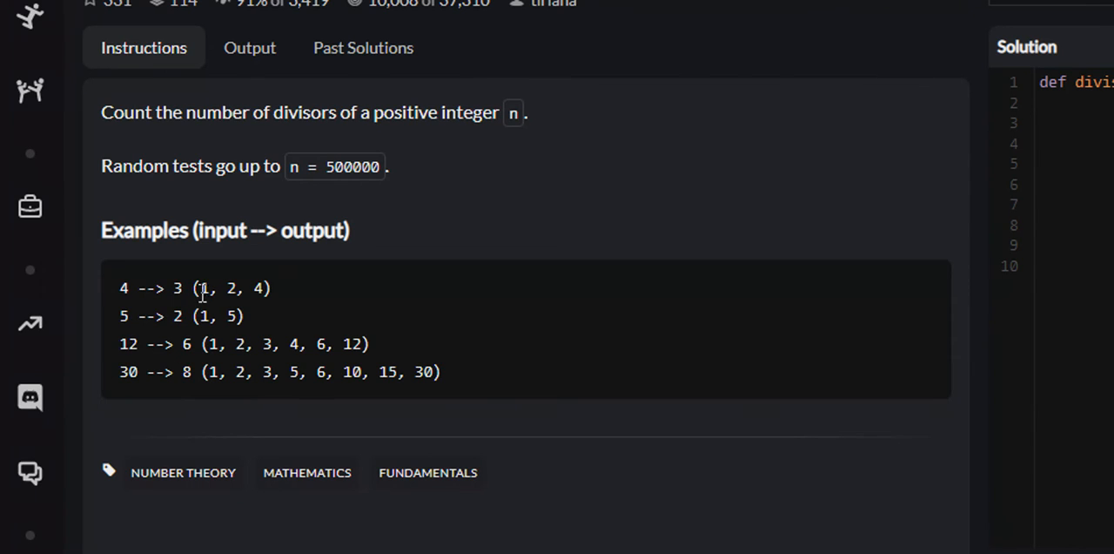
pyautogui.doubleClick(122, 288)
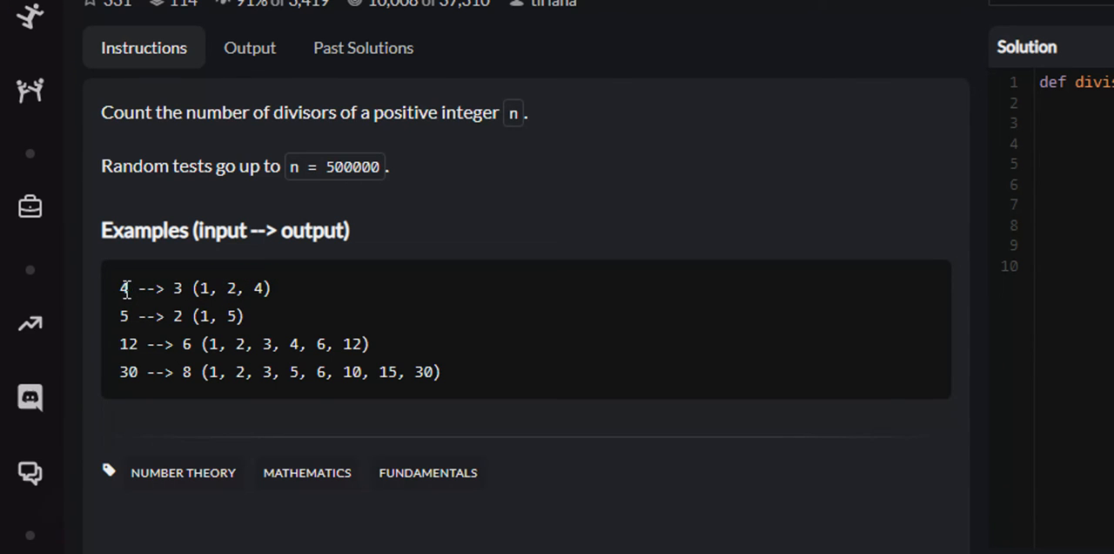
pyautogui.doubleClick(121, 287)
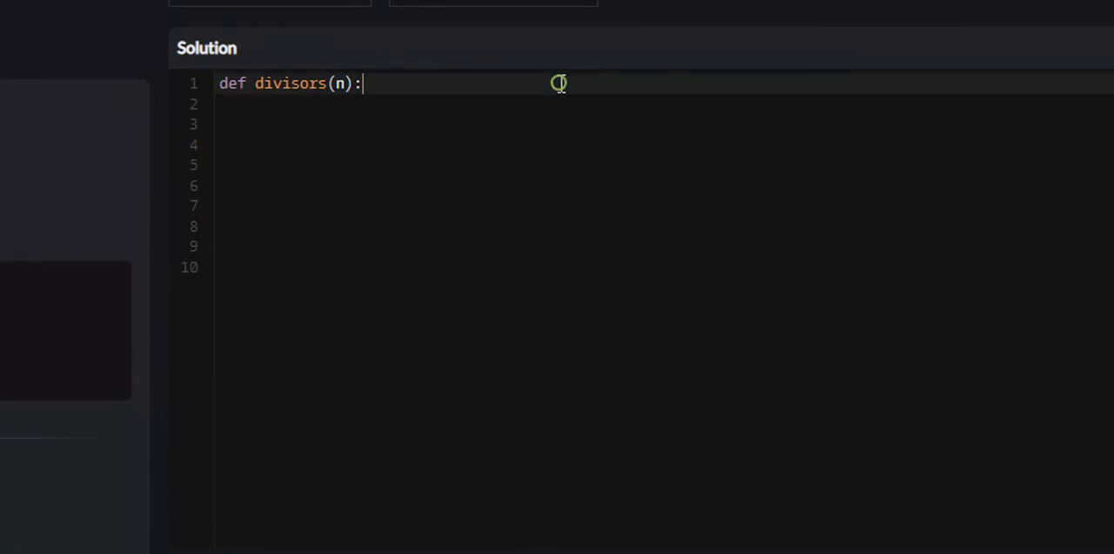
# Step: Add 'divisors = 0' and begin the loop line 'for i in range(1,n)'
pyautogui.press('Enter')
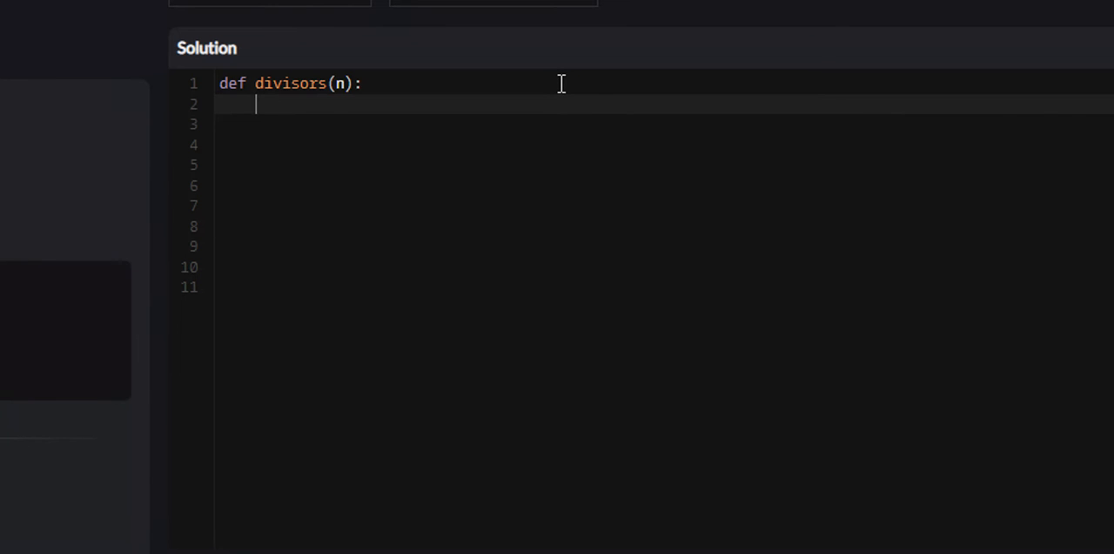
pyautogui.write('divisors')
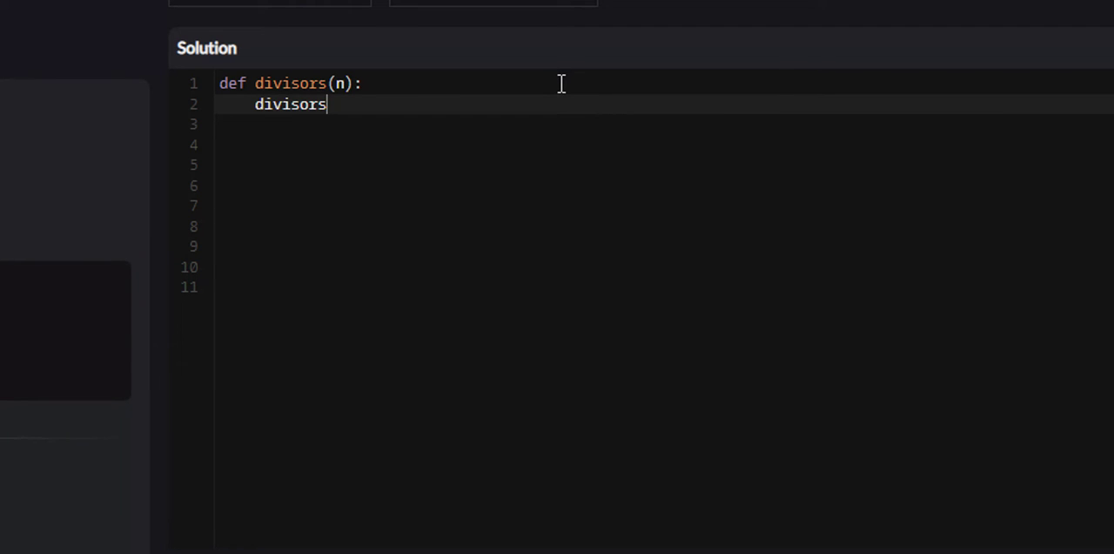
pyautogui.write('= 0')
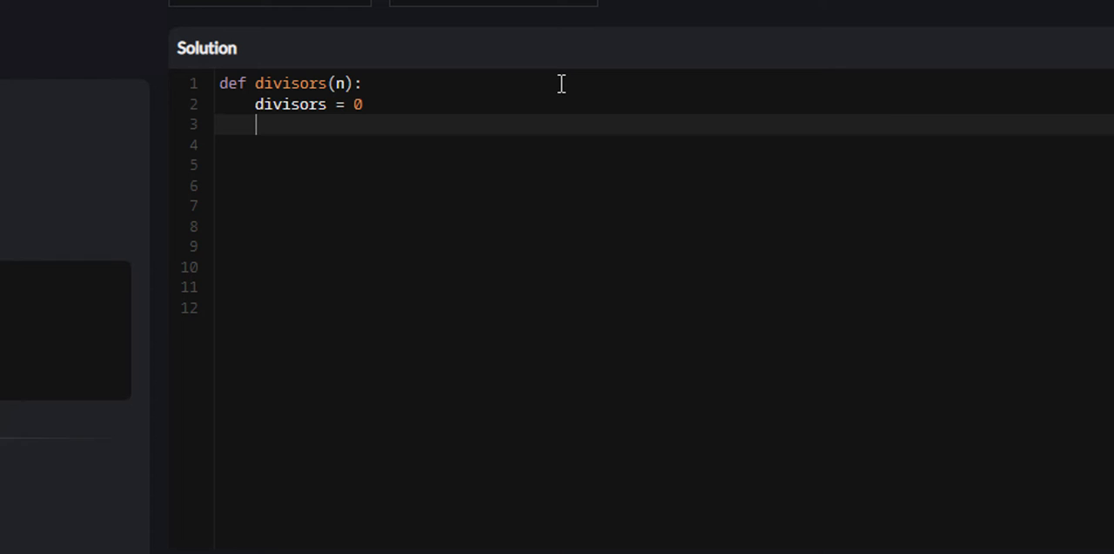
pyautogui.click(372, 104)
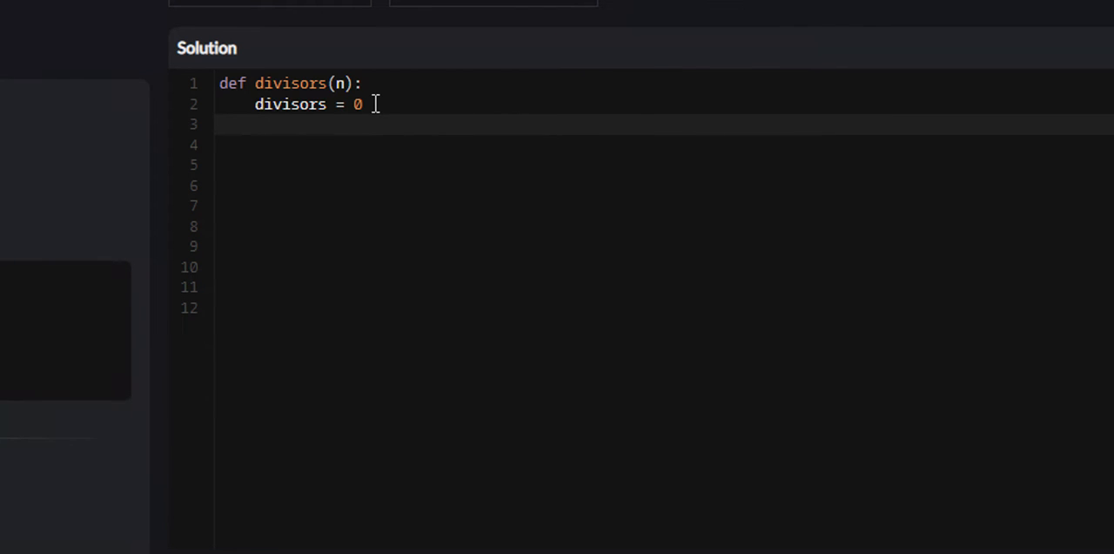
pyautogui.moveTo(389, 143)
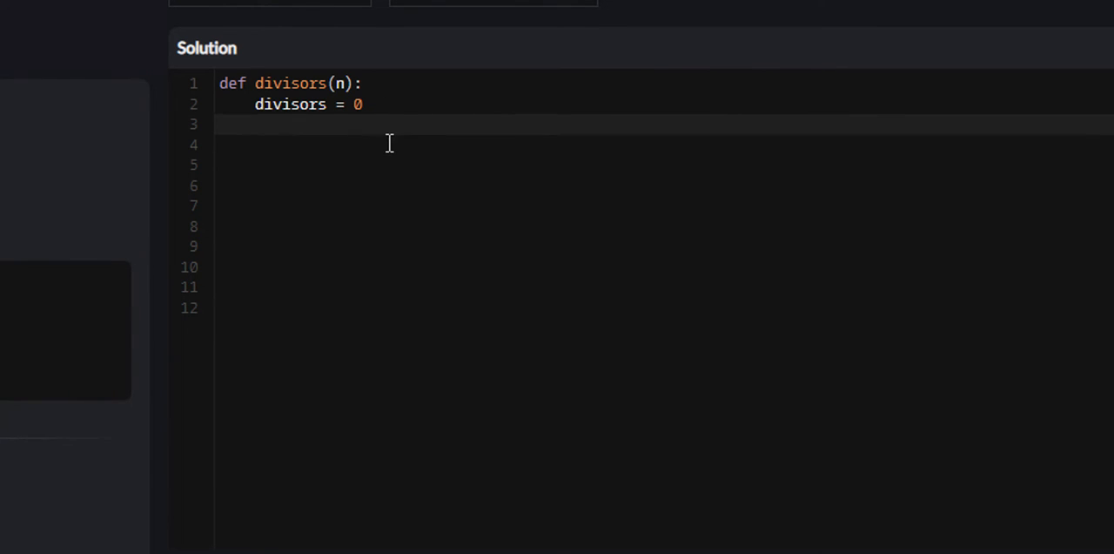
pyautogui.write('for i in ran')
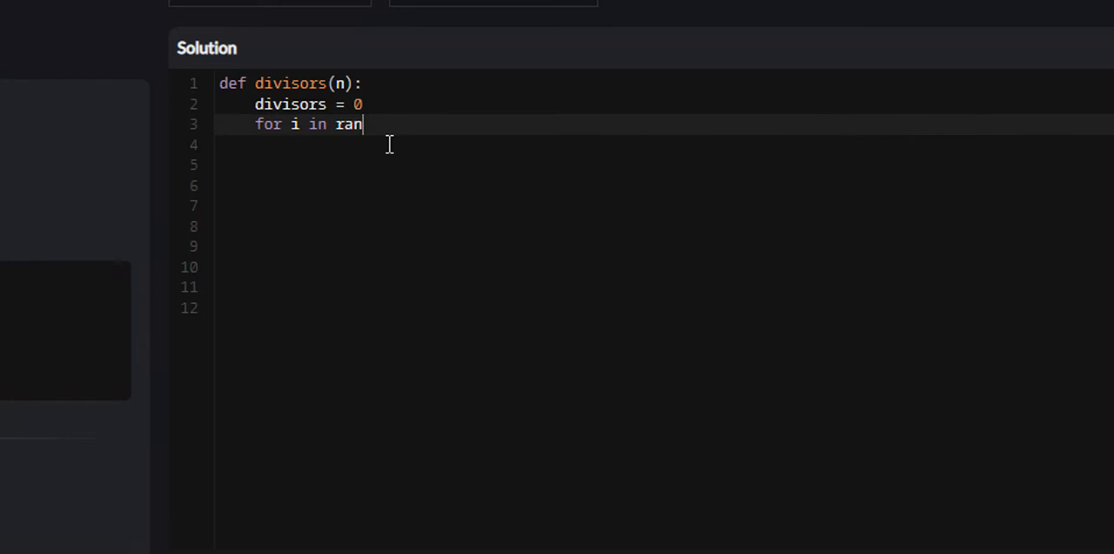
pyautogui.write('ge(1,n)')
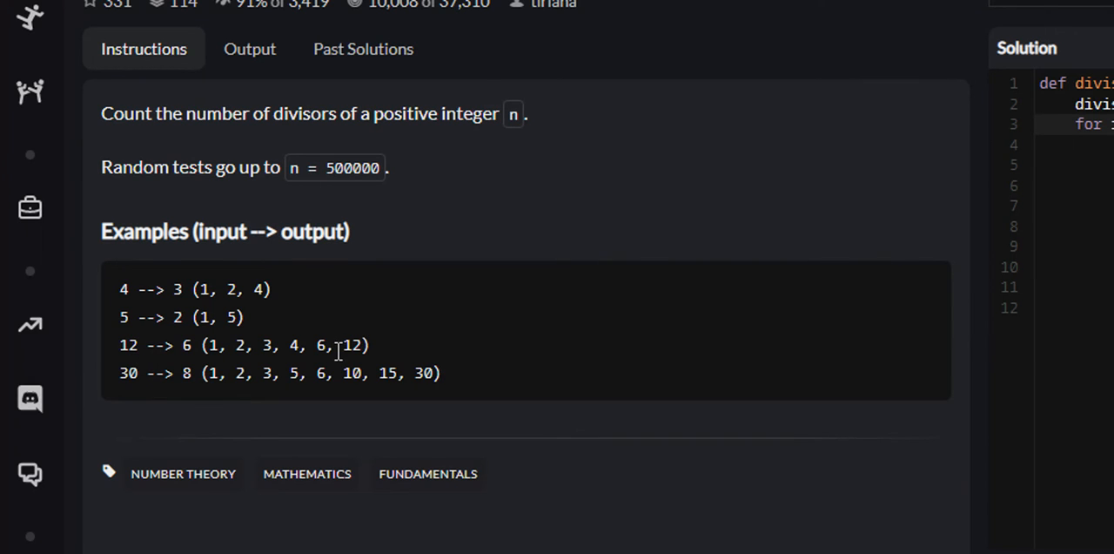
pyautogui.doubleClick(322, 344)
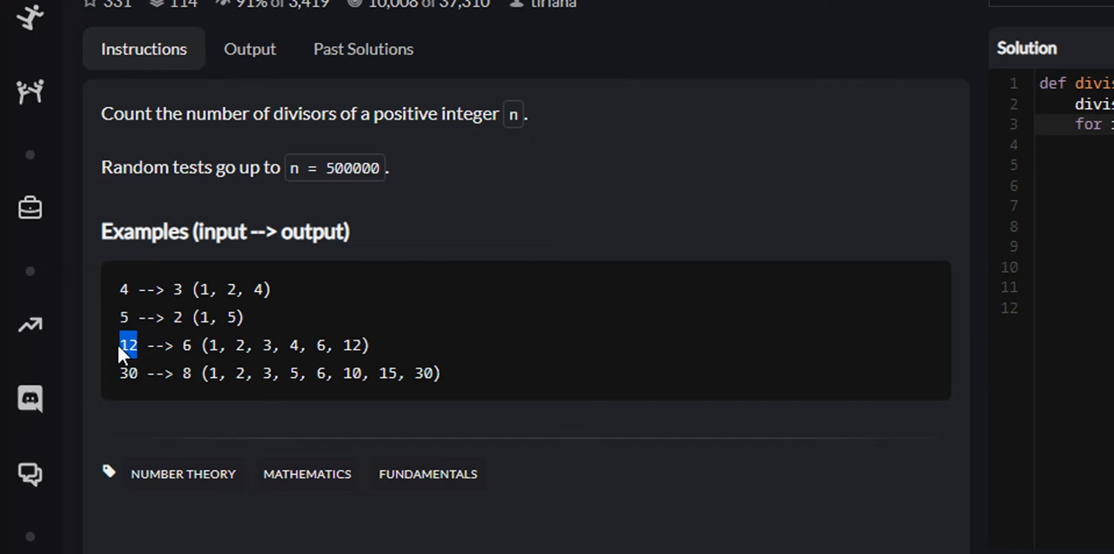
pyautogui.doubleClick(353, 345)
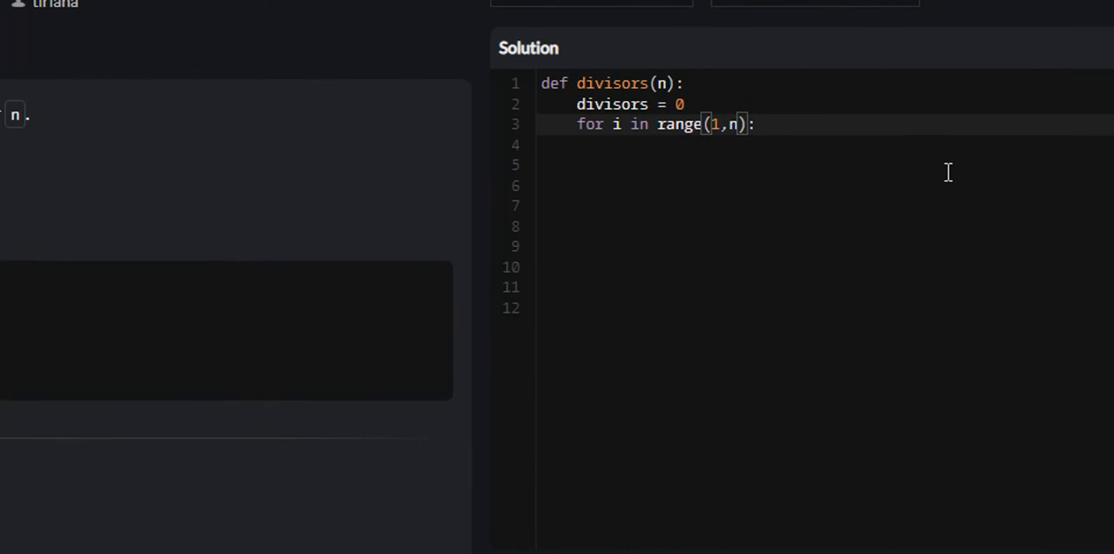
# Step: Change the loop bound to range(1,n//2 + 1)
pyautogui.write('/2')
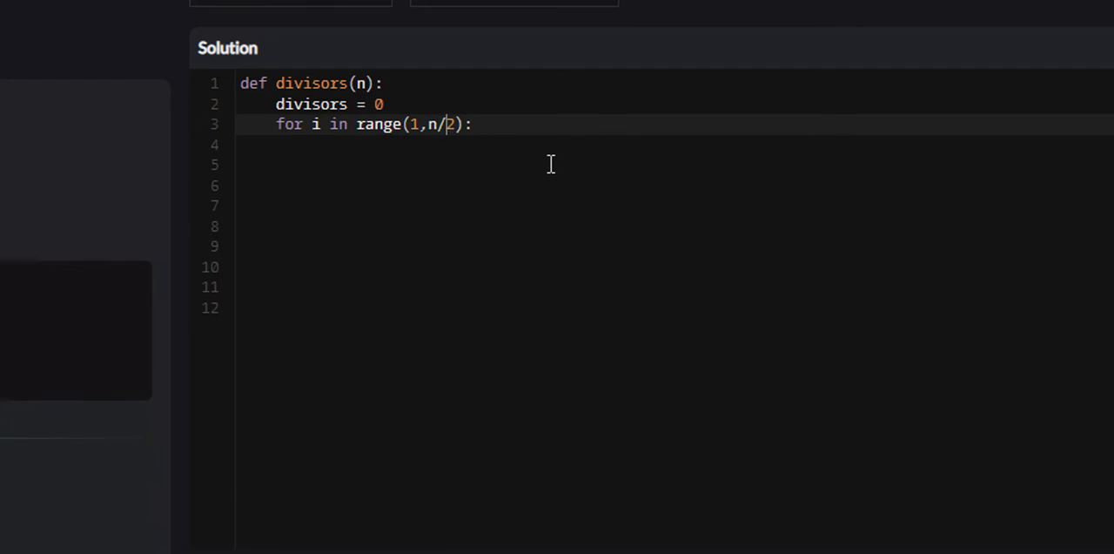
pyautogui.write('/')
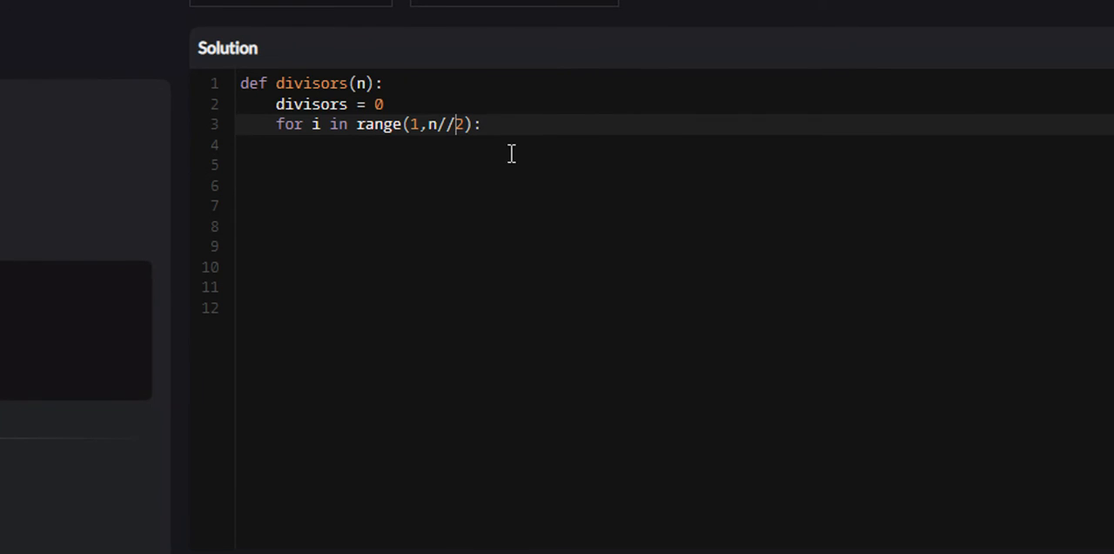
pyautogui.moveTo(454, 140)
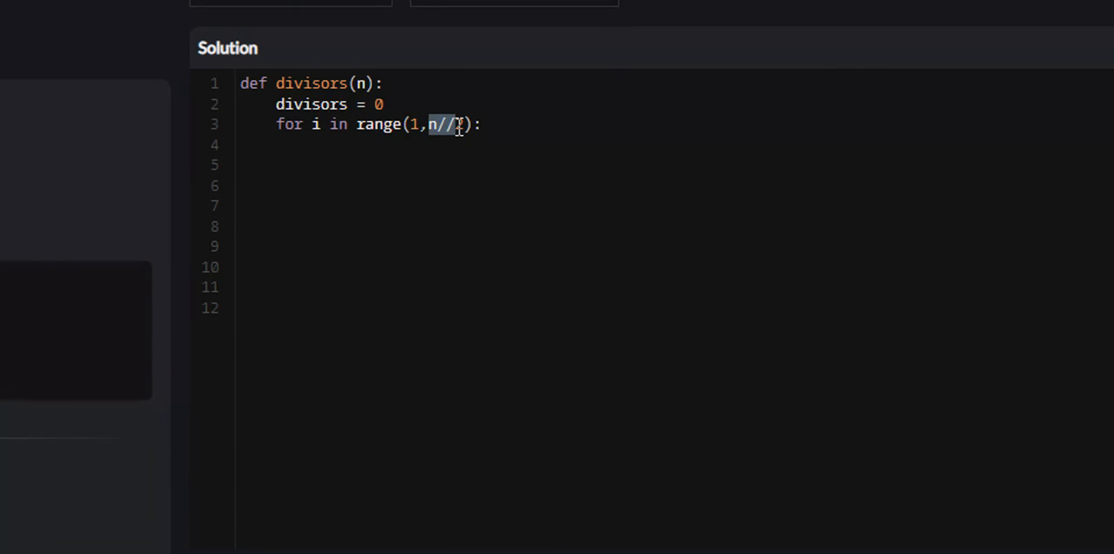
pyautogui.write('2')
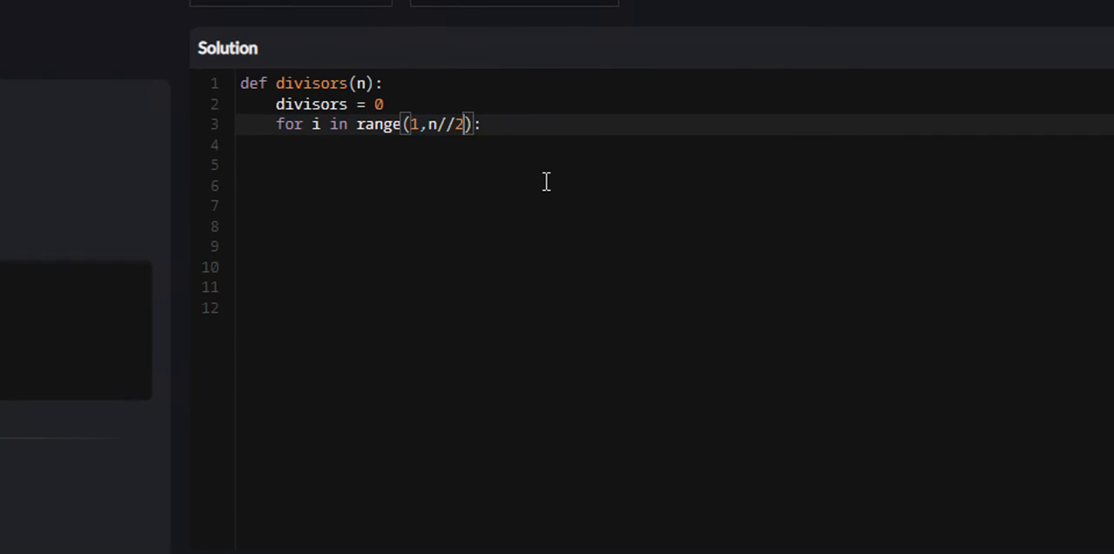
pyautogui.write('+')
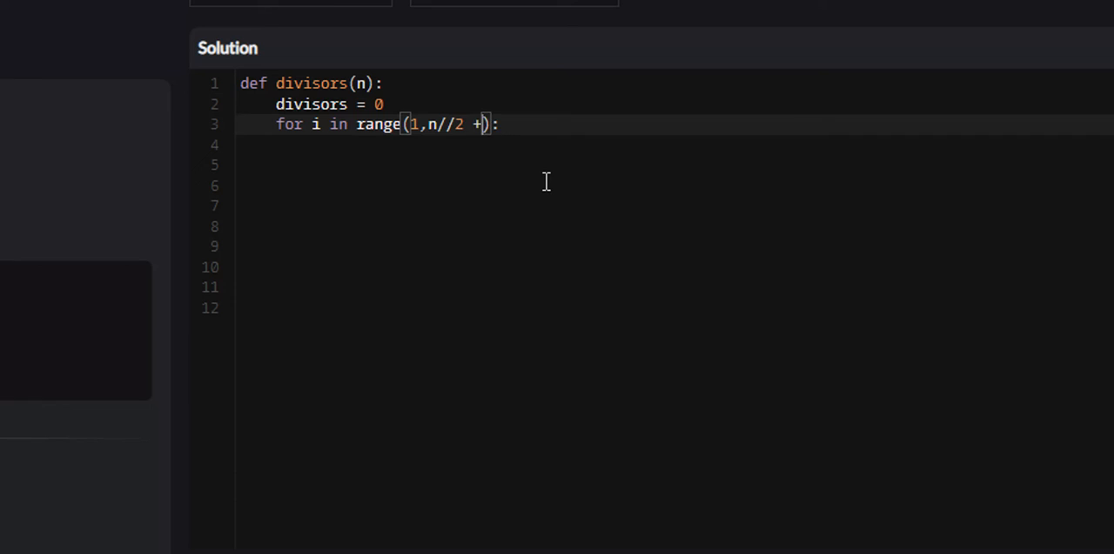
pyautogui.write('1')
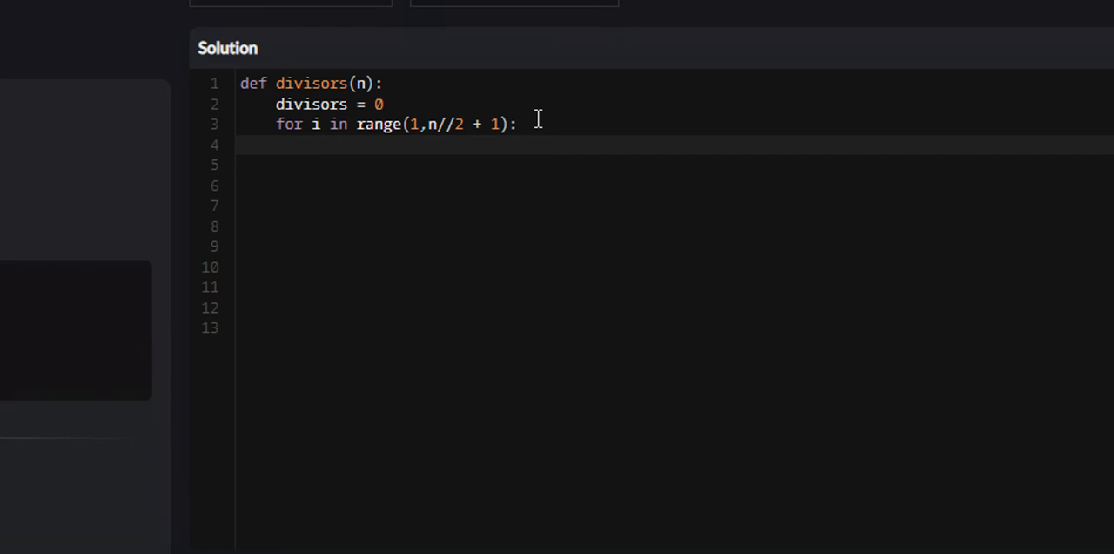
pyautogui.moveTo(339, 144)
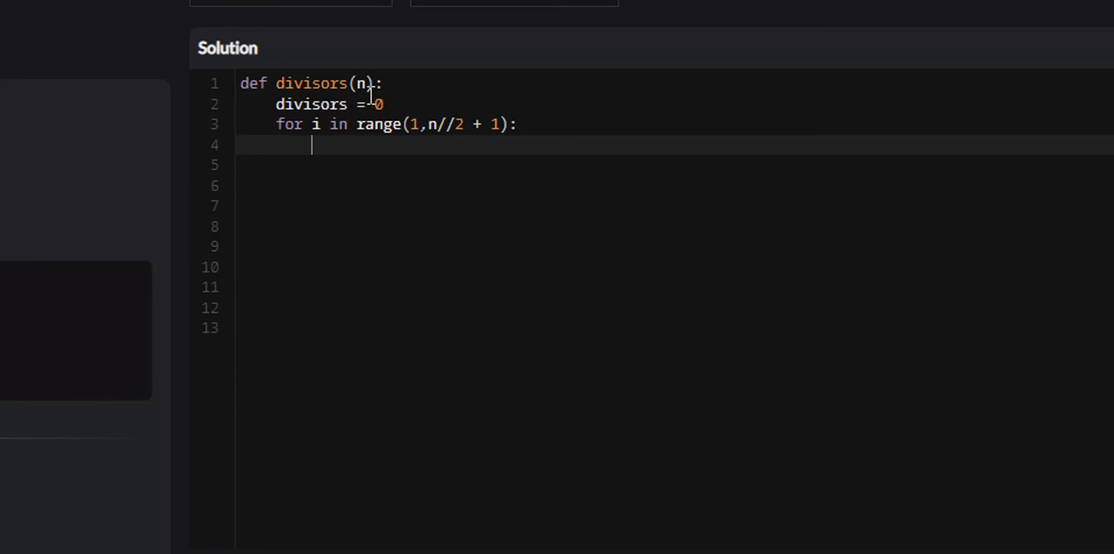
# Step: Add 'if n % i == 0:' incrementing divisors by 1, then begin 'return divisors'
pyautogui.write('if n')
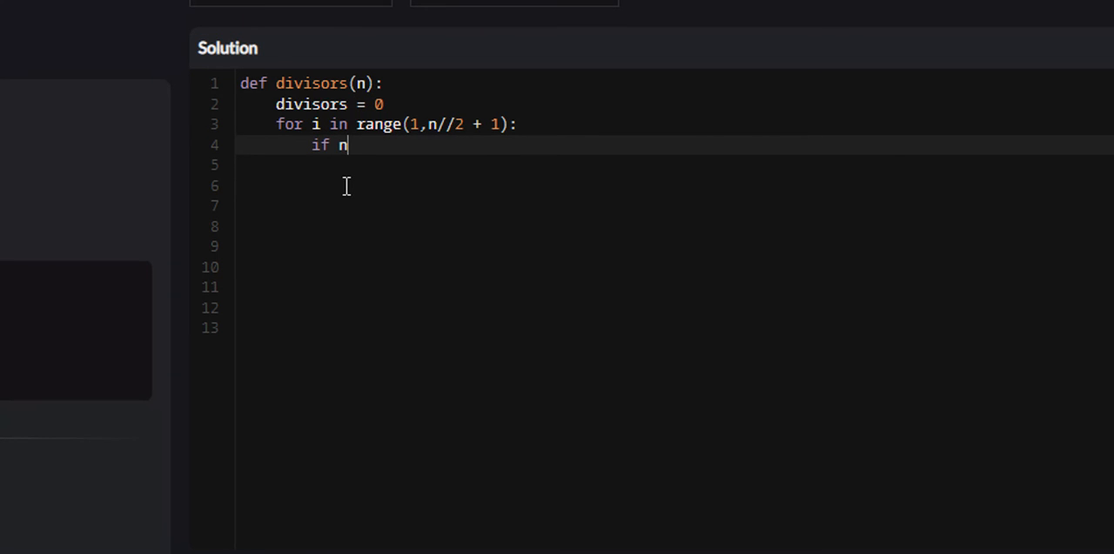
pyautogui.write('% i =')
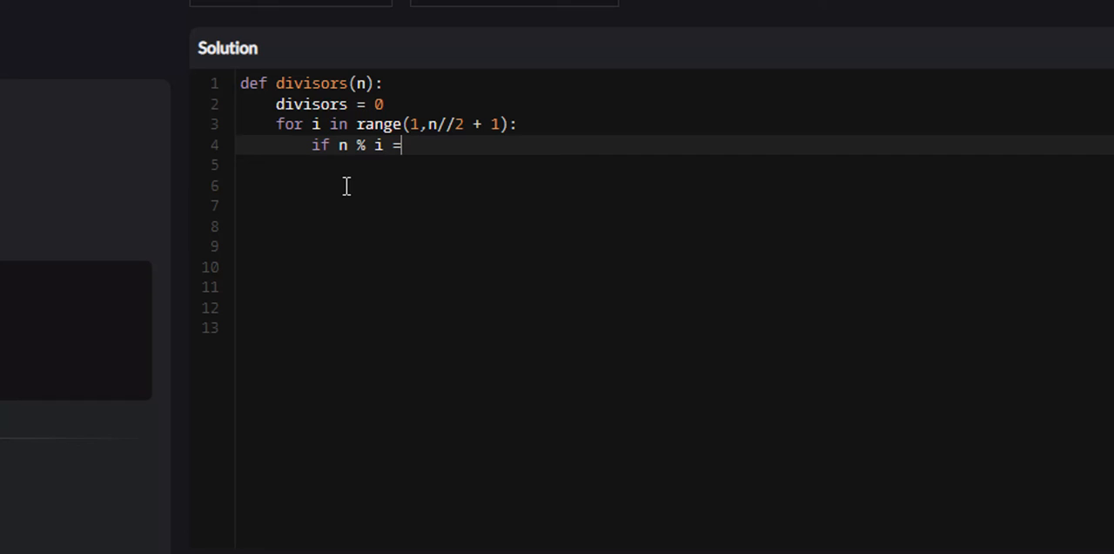
pyautogui.write('= 0:')
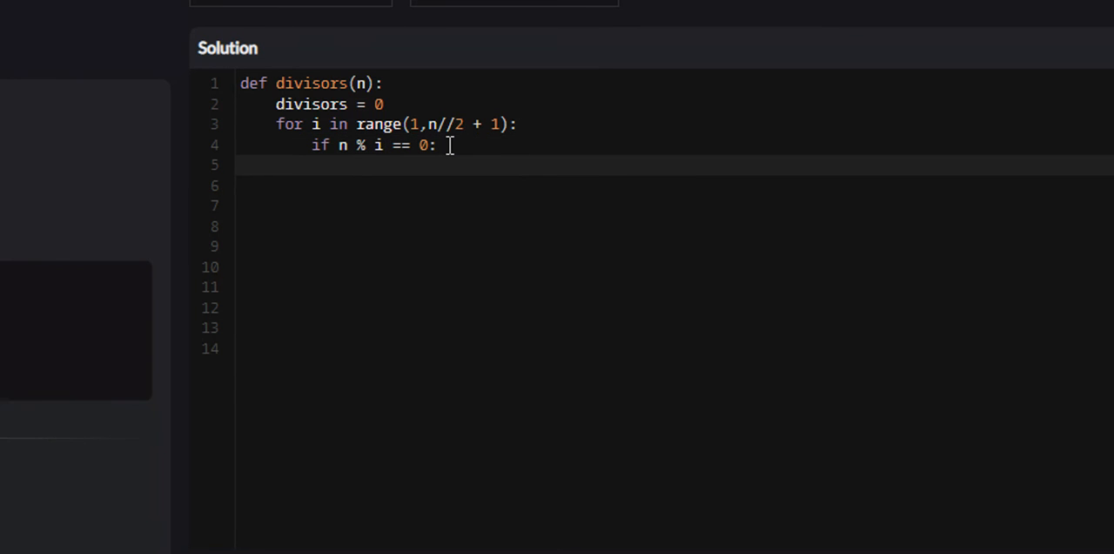
pyautogui.write('divisors +=')
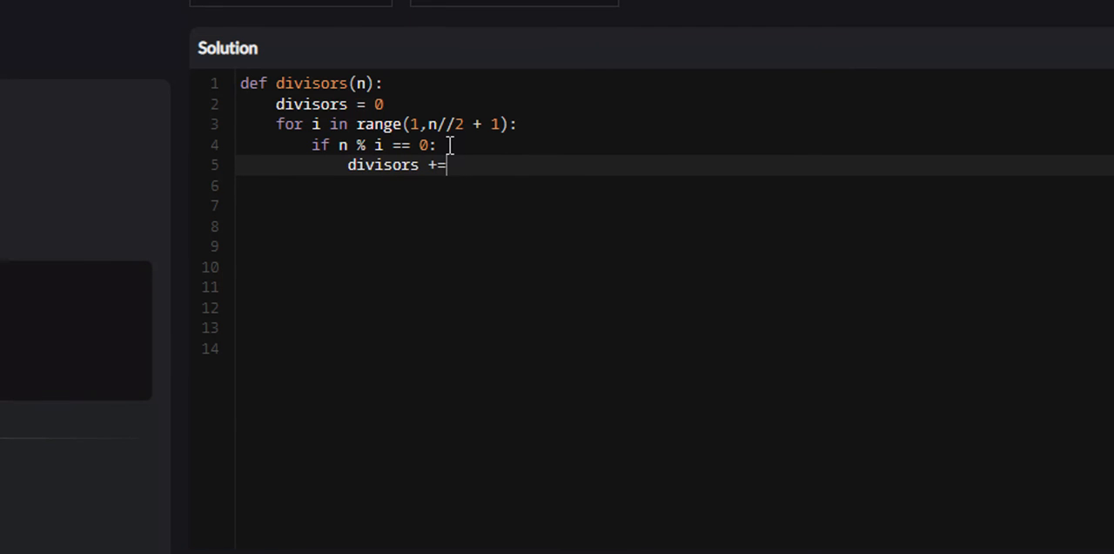
pyautogui.write('1')
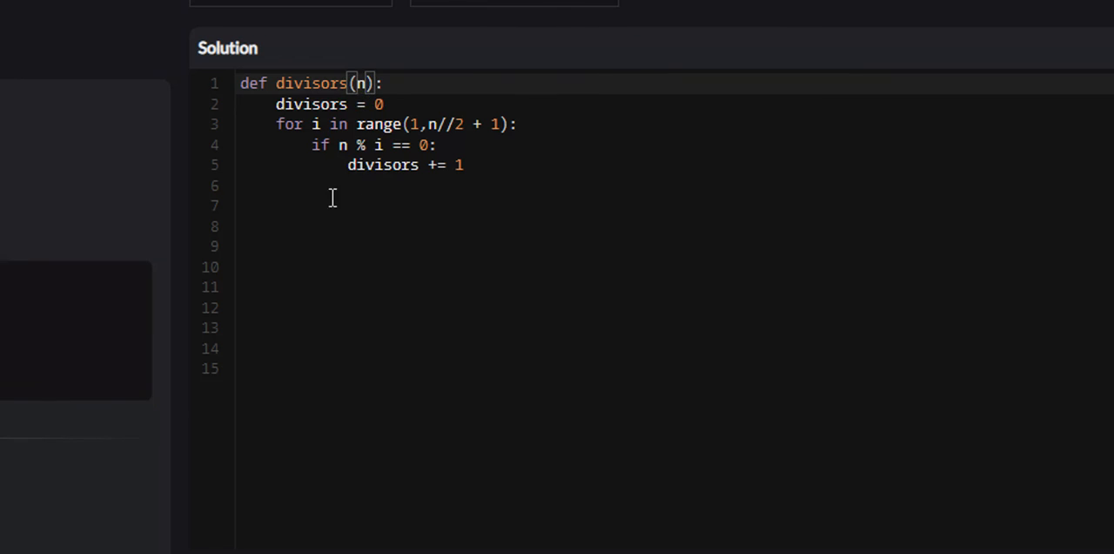
pyautogui.write('re')
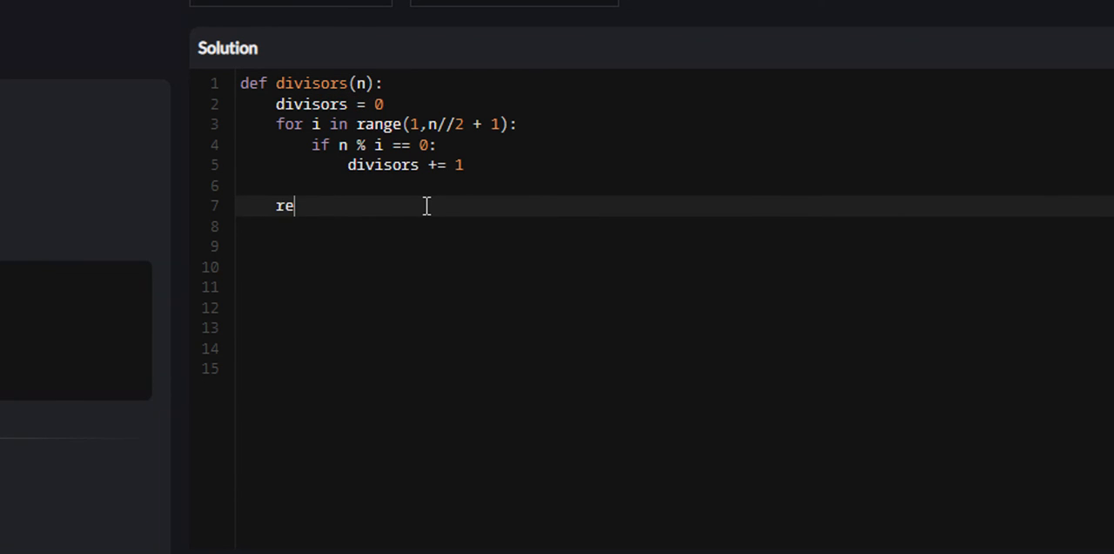
pyautogui.write('turn diviso')
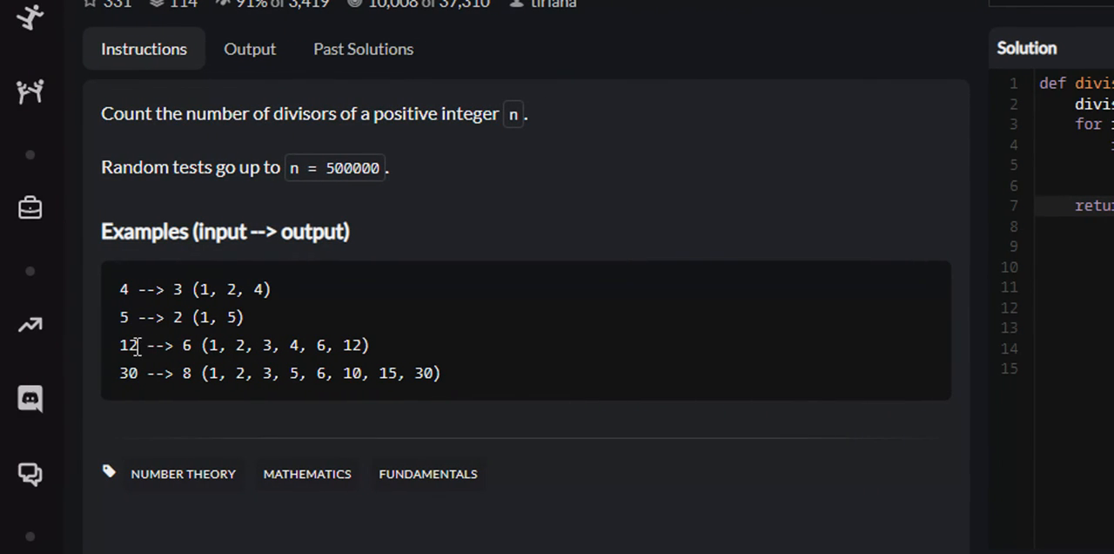
# Step: Check the 12 example's expected count of 6, then change the return to divisors + 1
pyautogui.doubleClick(212, 344)
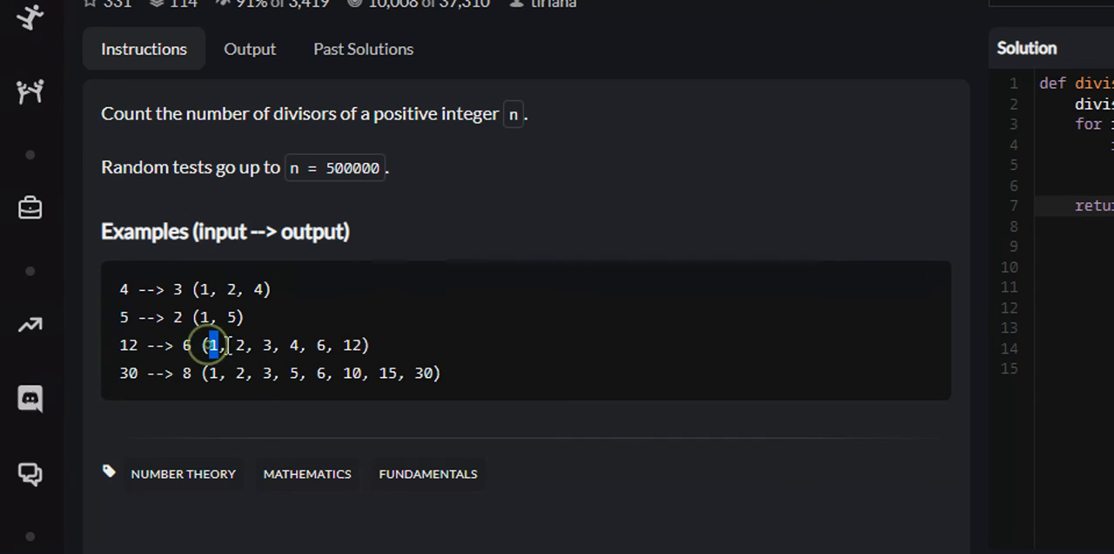
pyautogui.moveTo(209, 344); pyautogui.dragTo(353, 345)
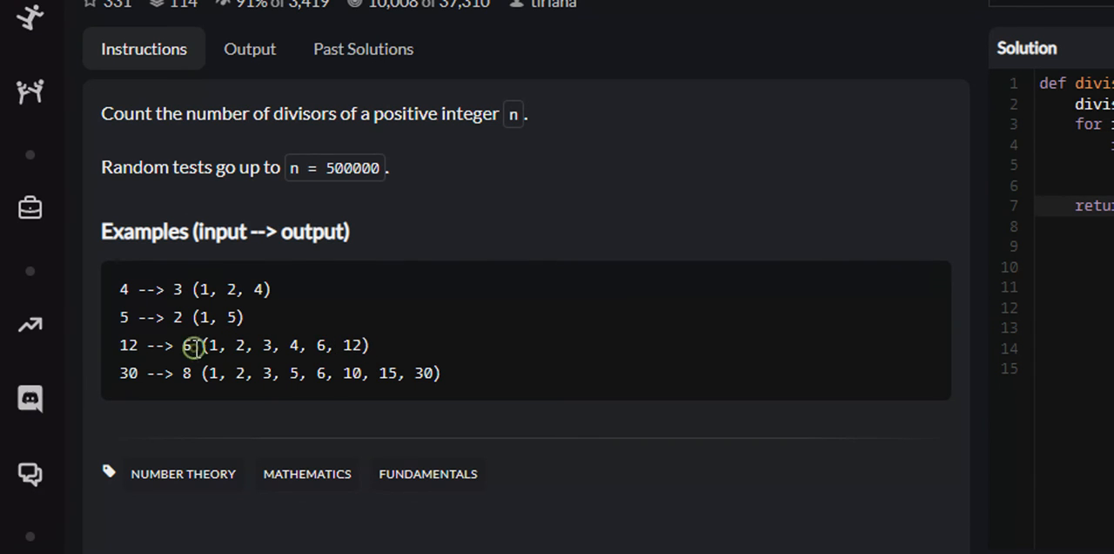
pyautogui.doubleClick(185, 345)
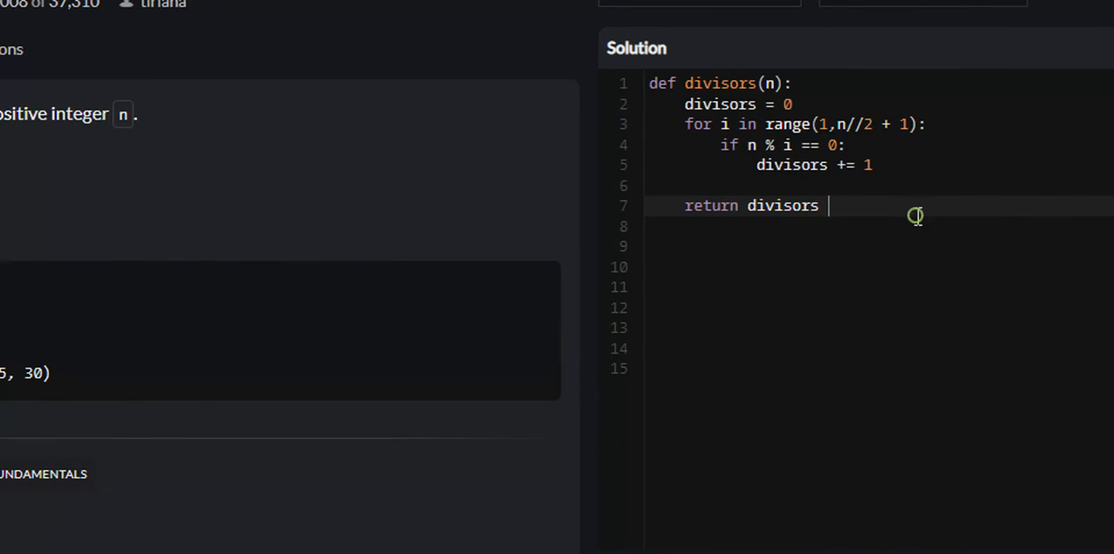
pyautogui.write('+ 1')
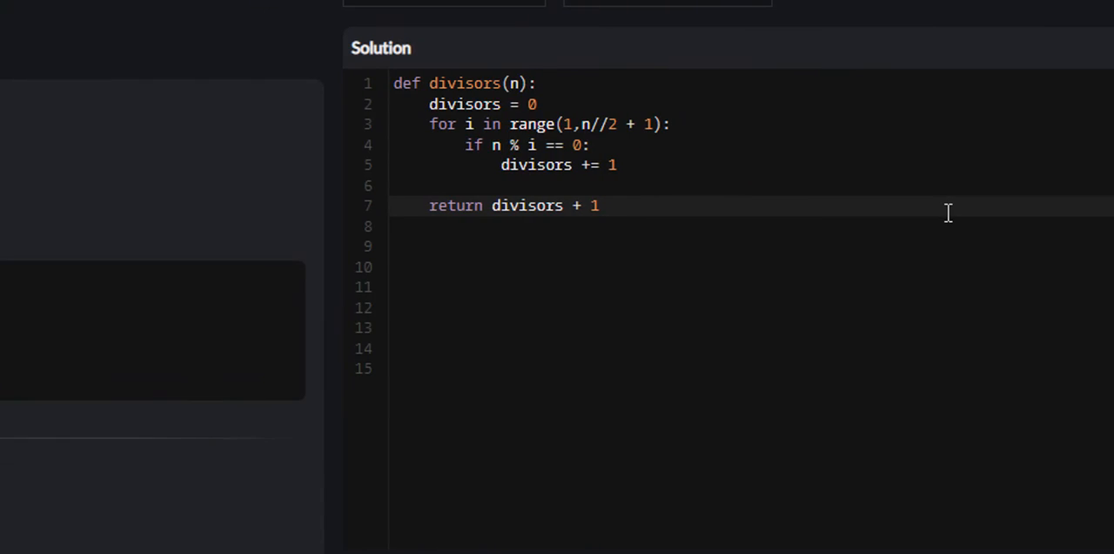